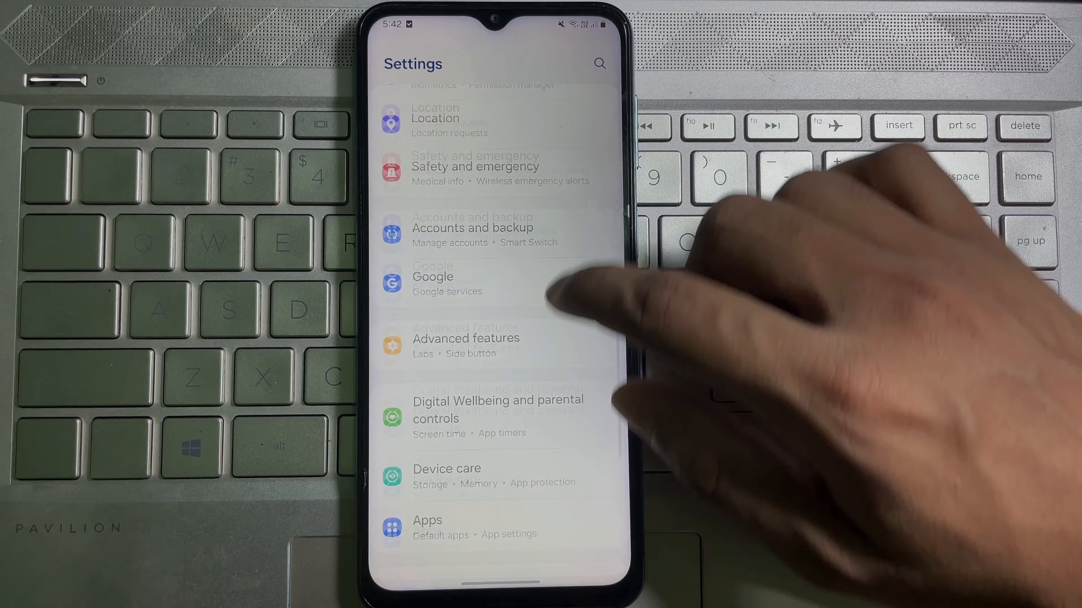
# Scroll the main Settings list down until Device care comes into view
pyautogui.scroll(-3)
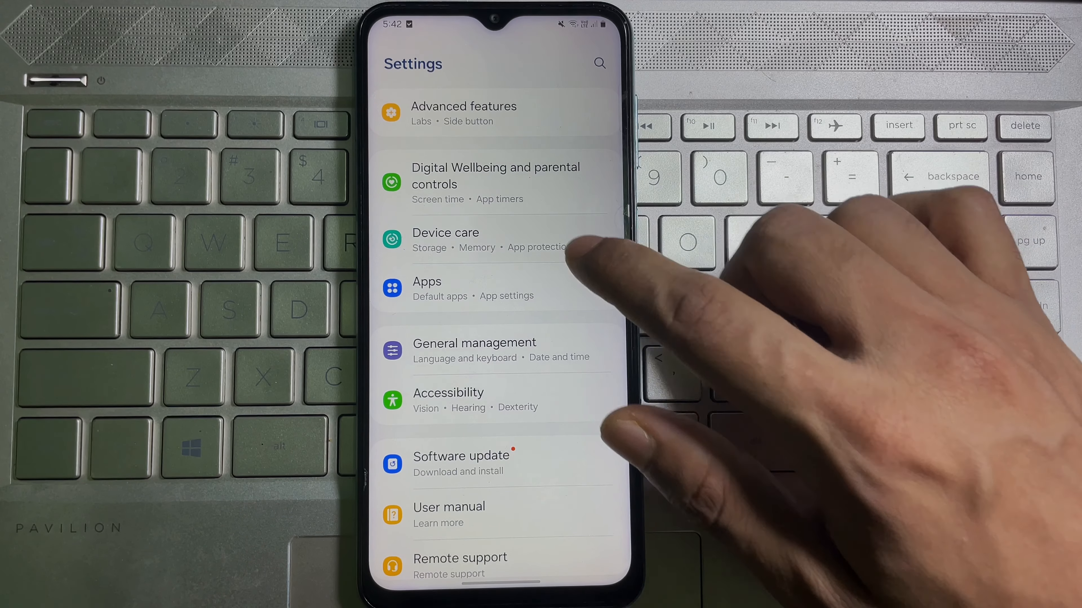
# Enter Device care to view battery, storage and memory status
pyautogui.click(445, 239)
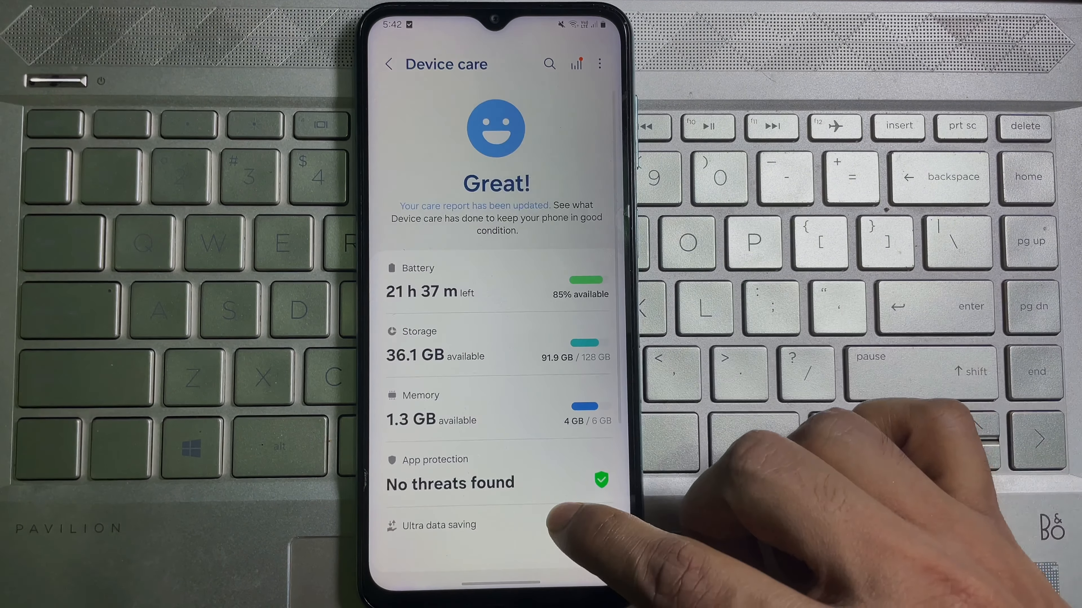
# Enter the Battery page from Device care to reach the battery percentage toggle
pyautogui.click(429, 280)
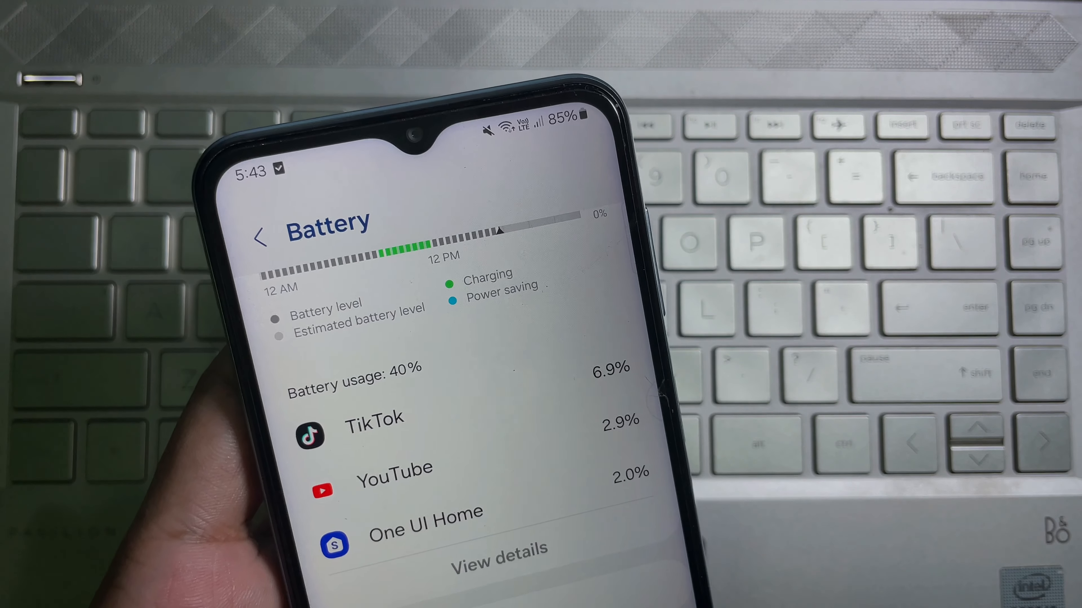